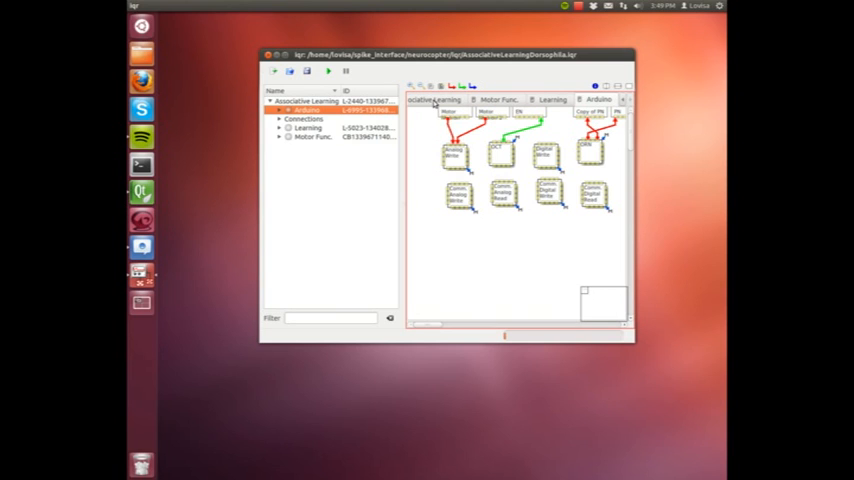
Bring up the context menu of the Arduino process box in the Associative Learning diagram
right_click(510, 148)
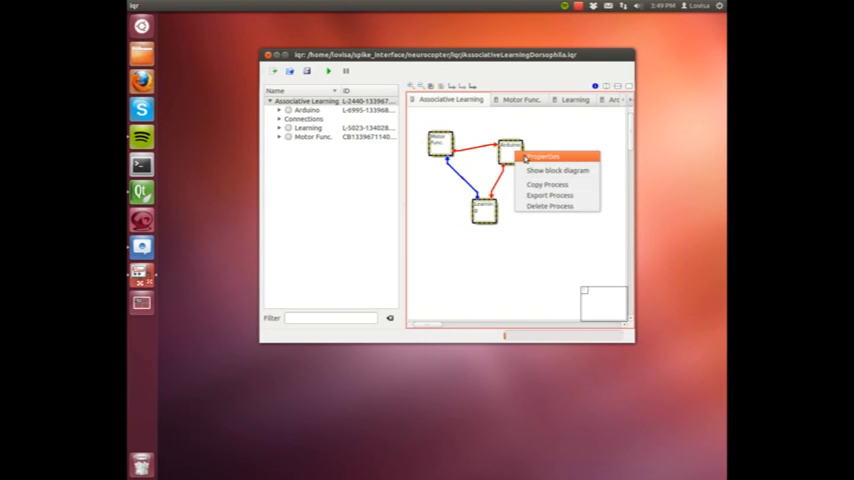
Review the Arduino process's ArduinoAnalog module settings and its group mappings
click(543, 156)
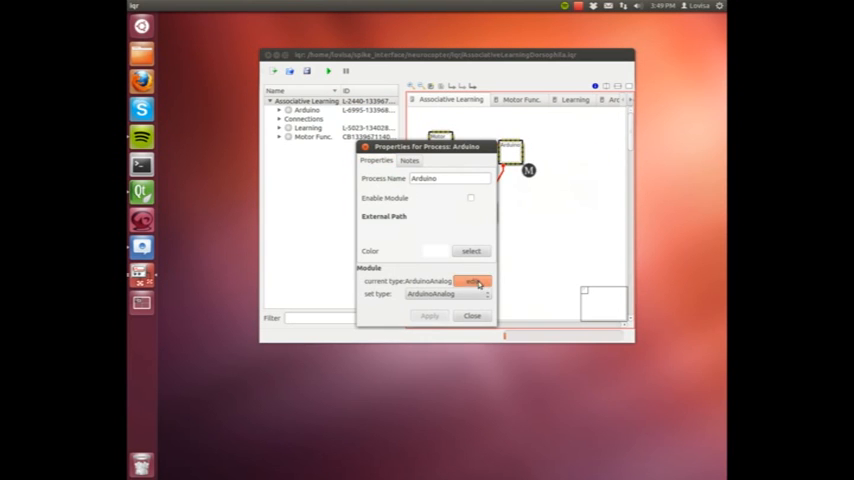
click(472, 281)
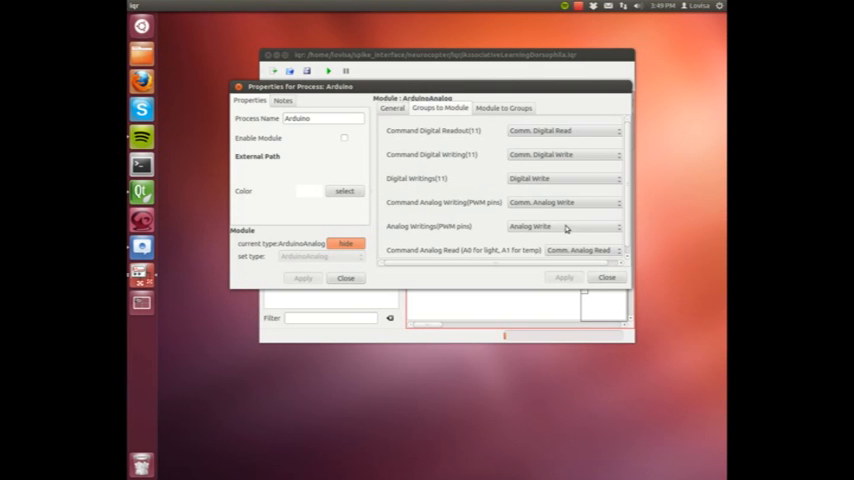
click(502, 108)
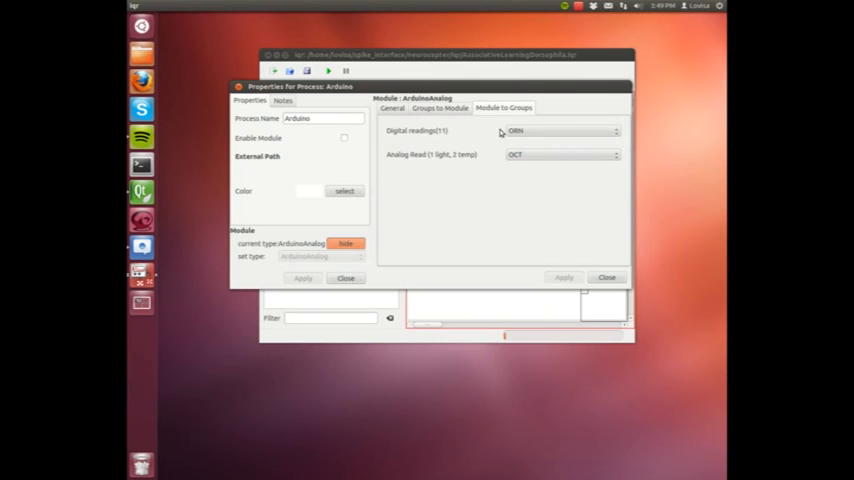
mouse_move(594, 246)
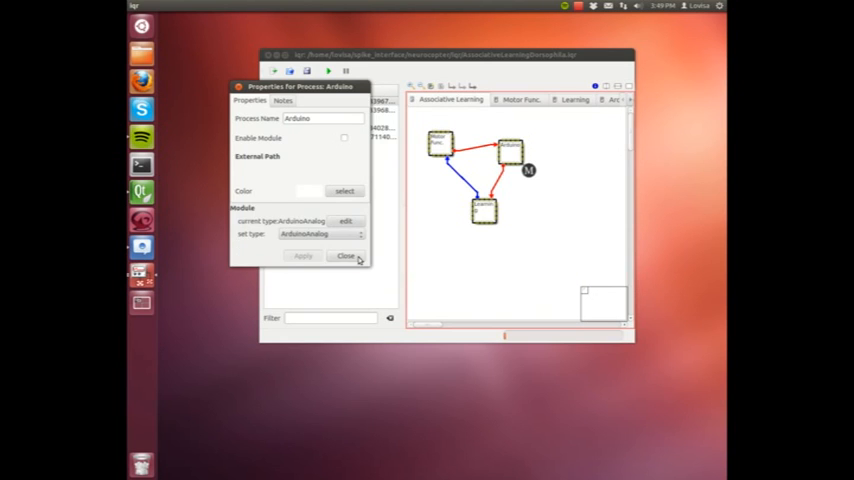
Close the Arduino properties and start the simulation
click(346, 256)
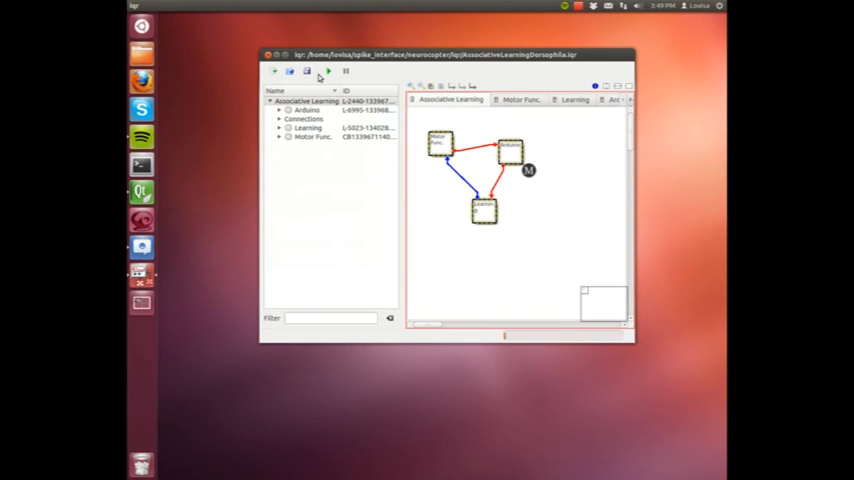
click(328, 71)
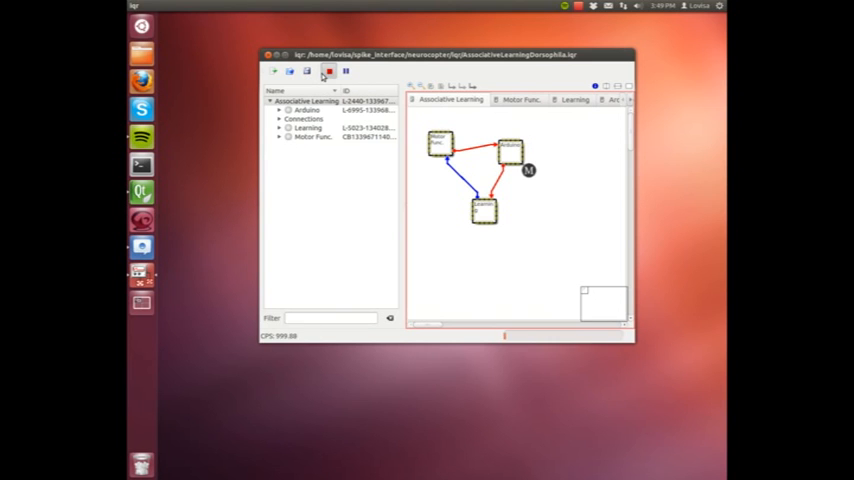